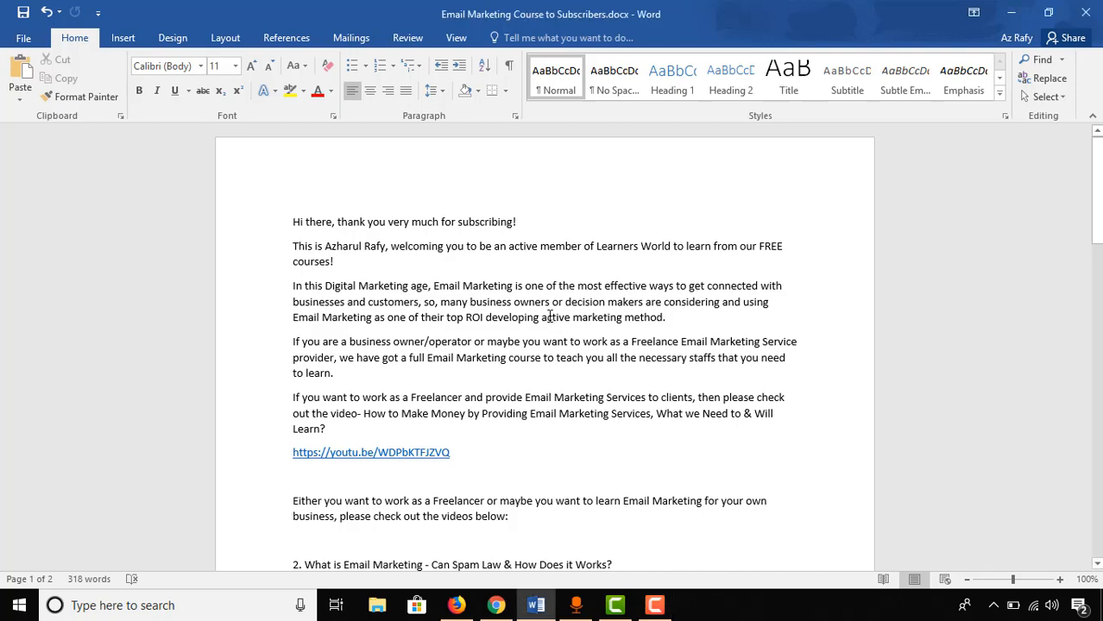
# Open Save As from the File menu to show recent folders
pyautogui.scroll(-3)
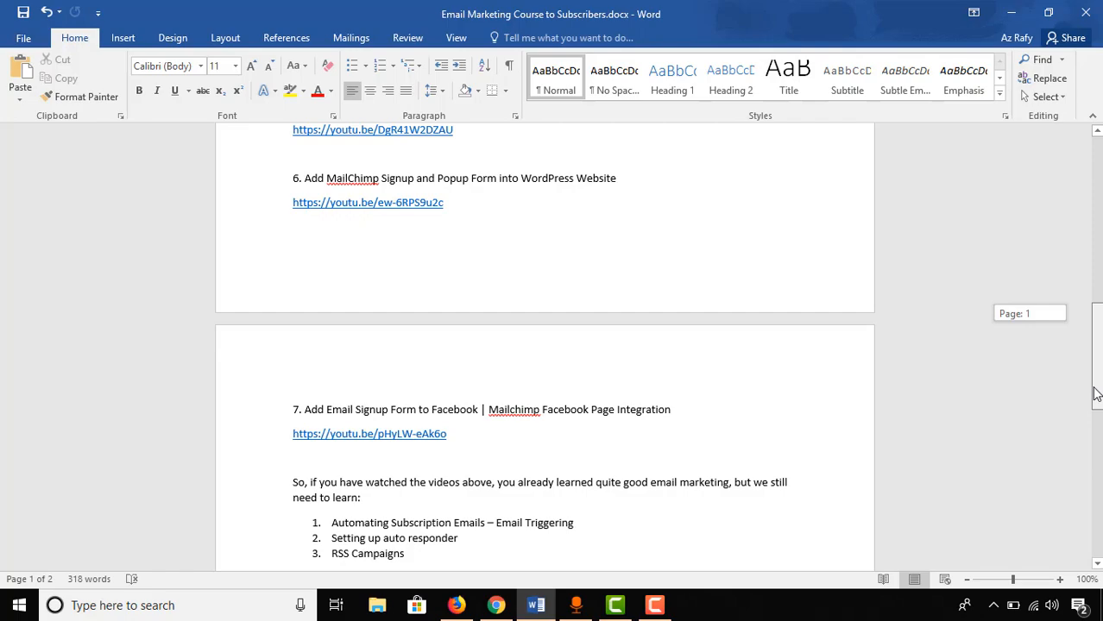
pyautogui.scroll(-3)
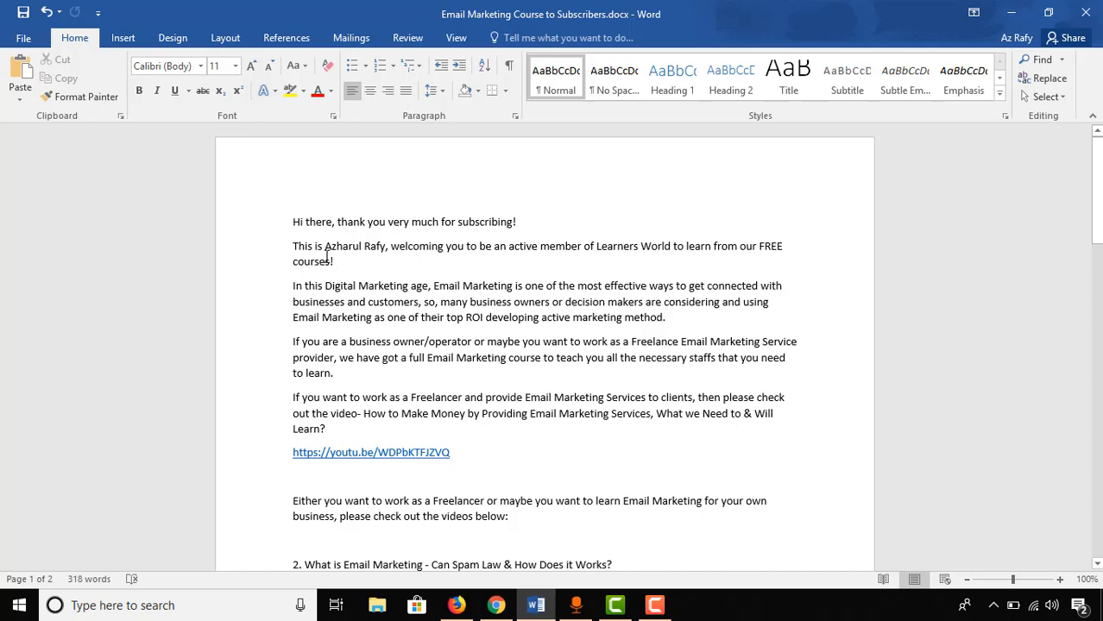
pyautogui.click(23, 37)
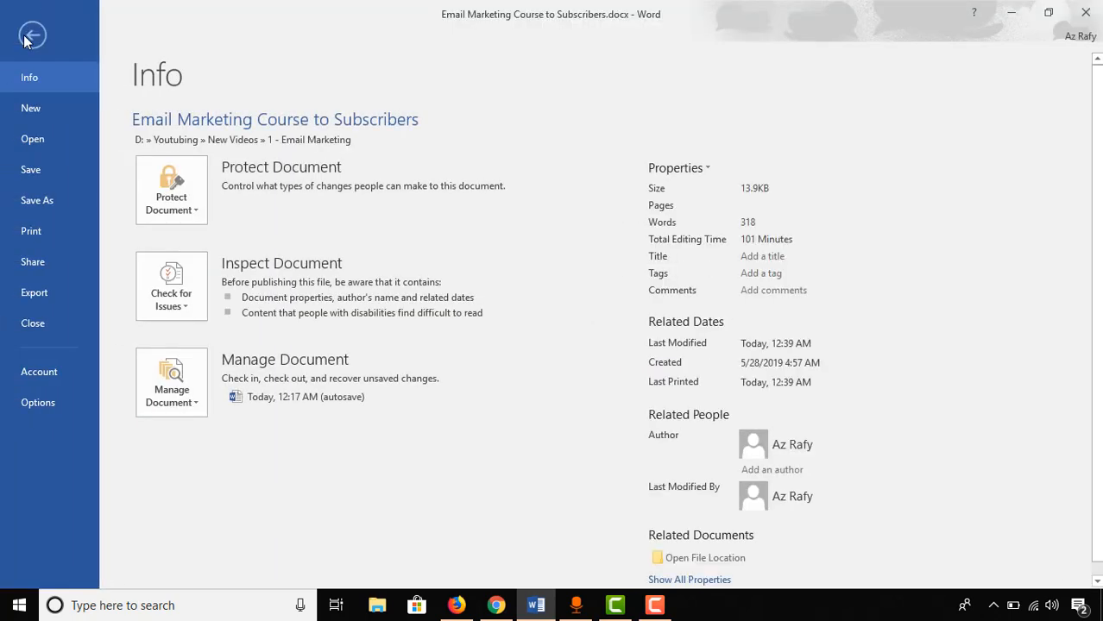
pyautogui.click(37, 200)
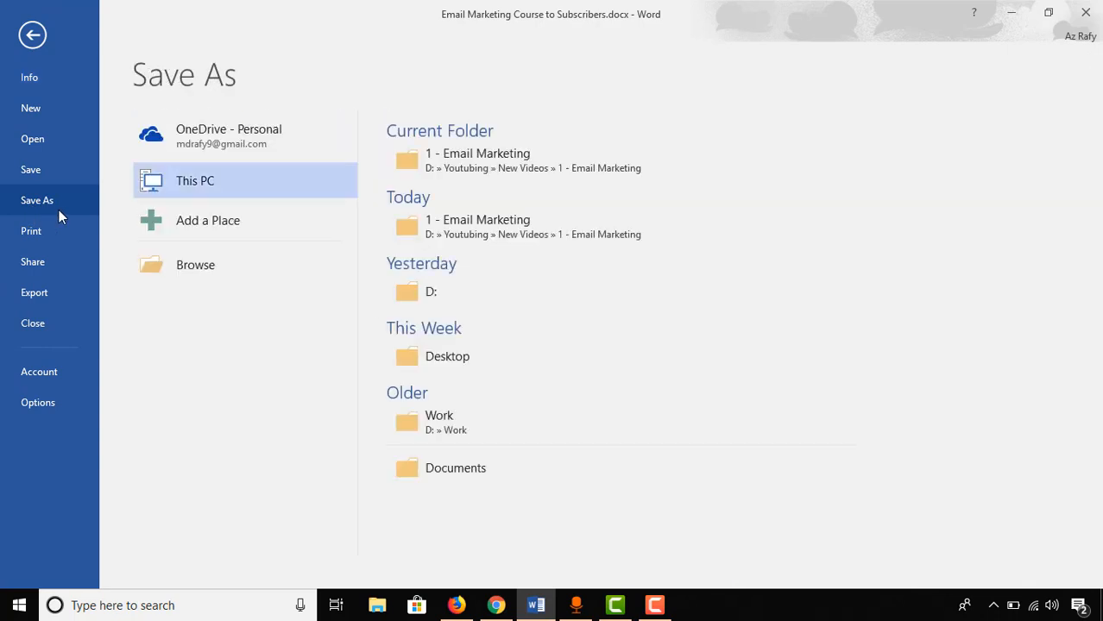
pyautogui.moveTo(502, 99)
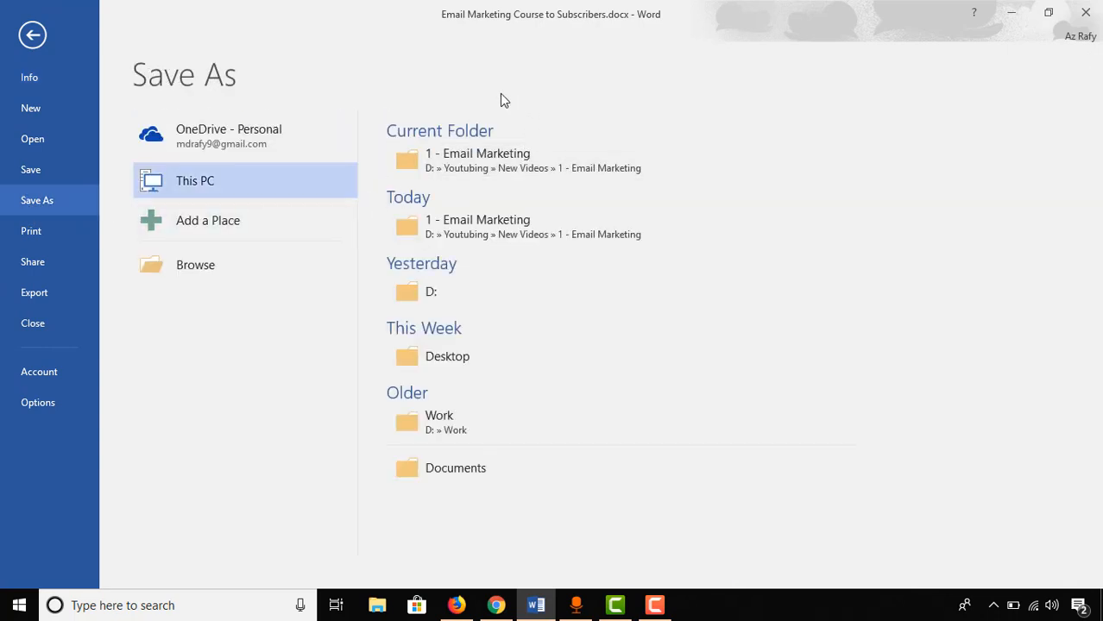
pyautogui.moveTo(521, 385)
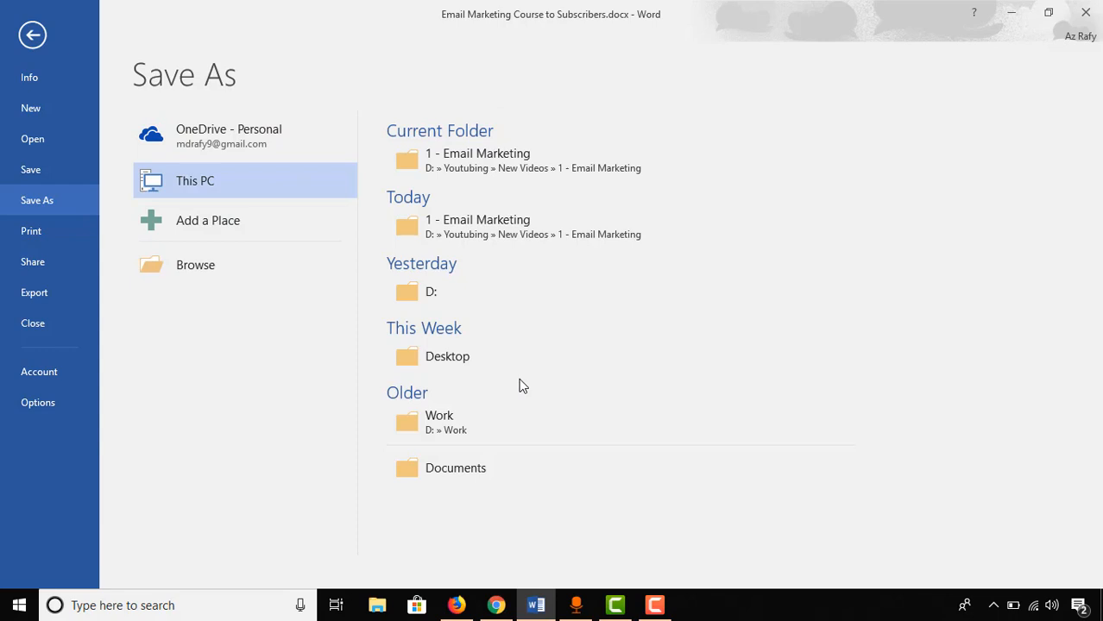
pyautogui.moveTo(480, 356)
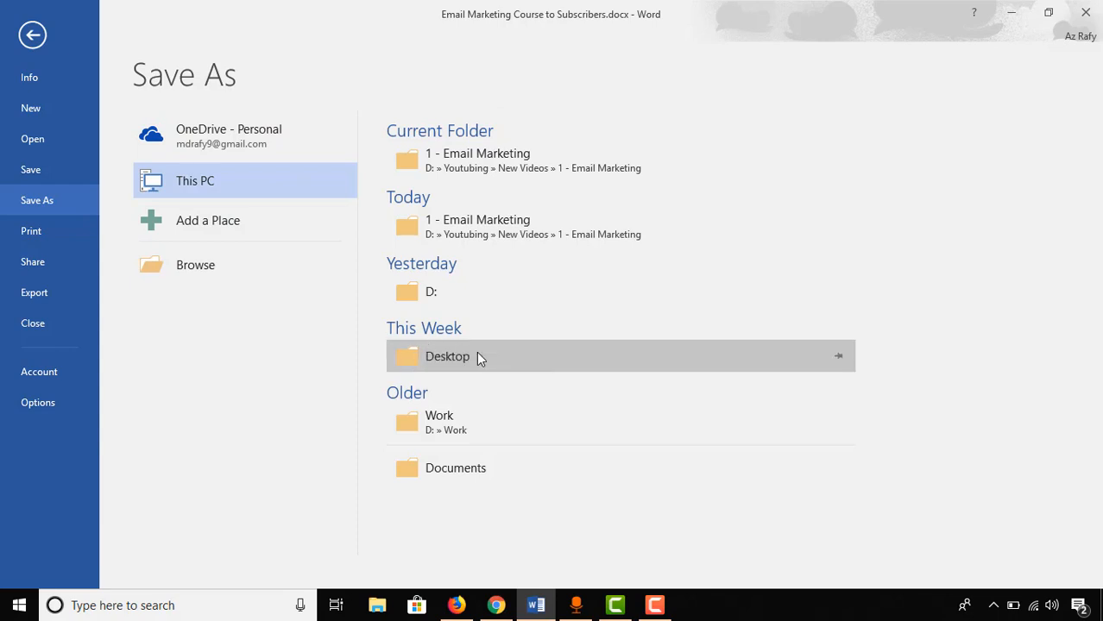
# Save to the Desktop as 'Example PDF' with PDF (*.pdf) file type
pyautogui.click(447, 357)
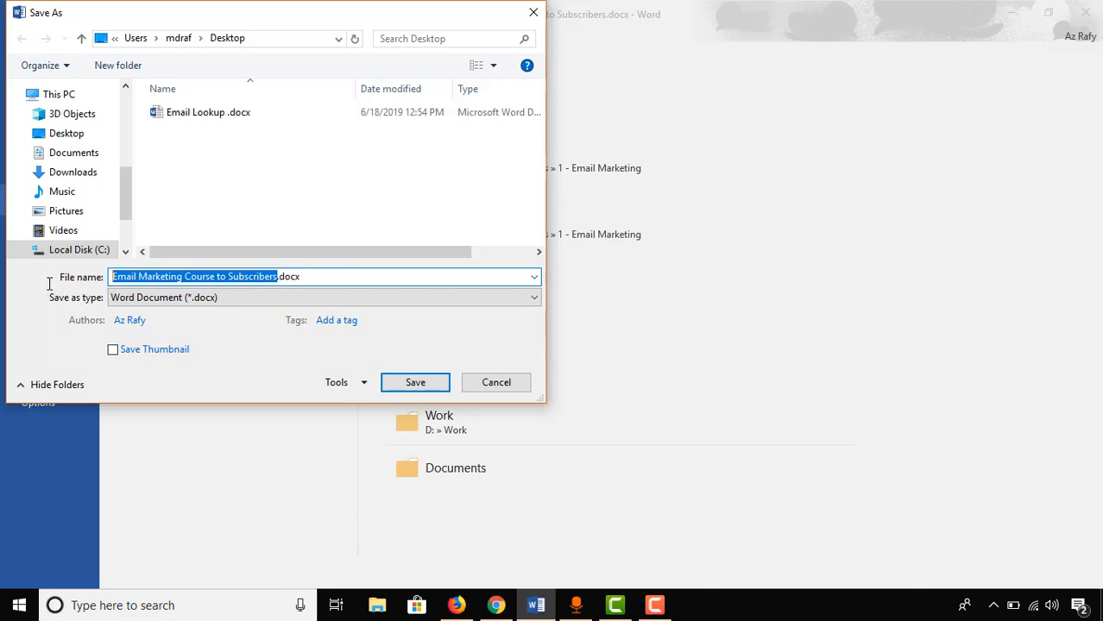
pyautogui.write('Example PDF.docx')
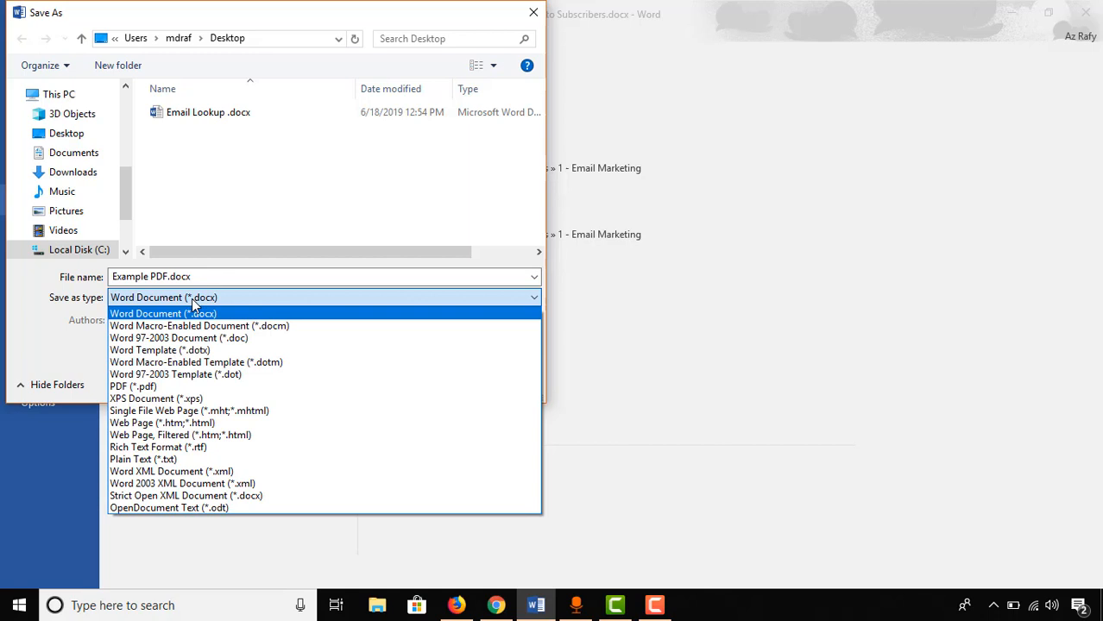
pyautogui.moveTo(142, 386)
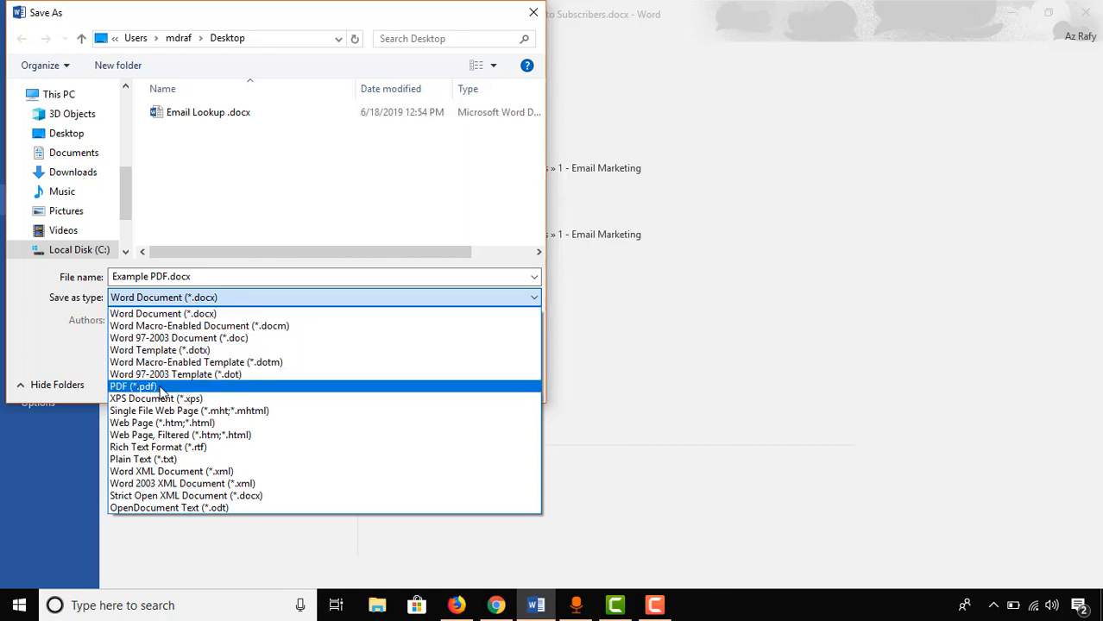
pyautogui.click(131, 385)
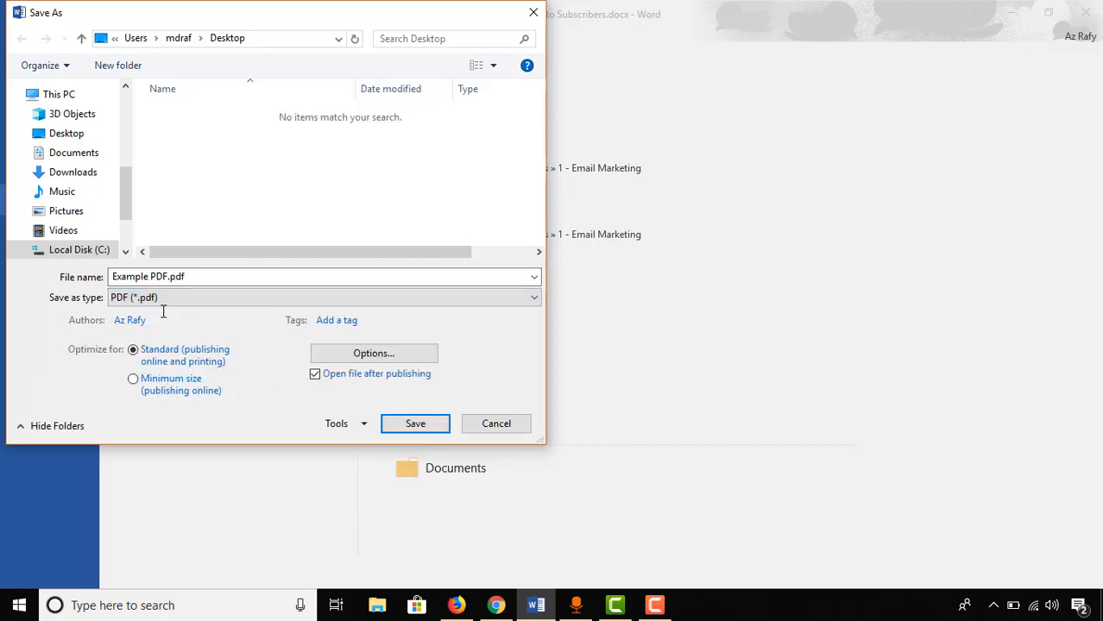
pyautogui.moveTo(401, 437)
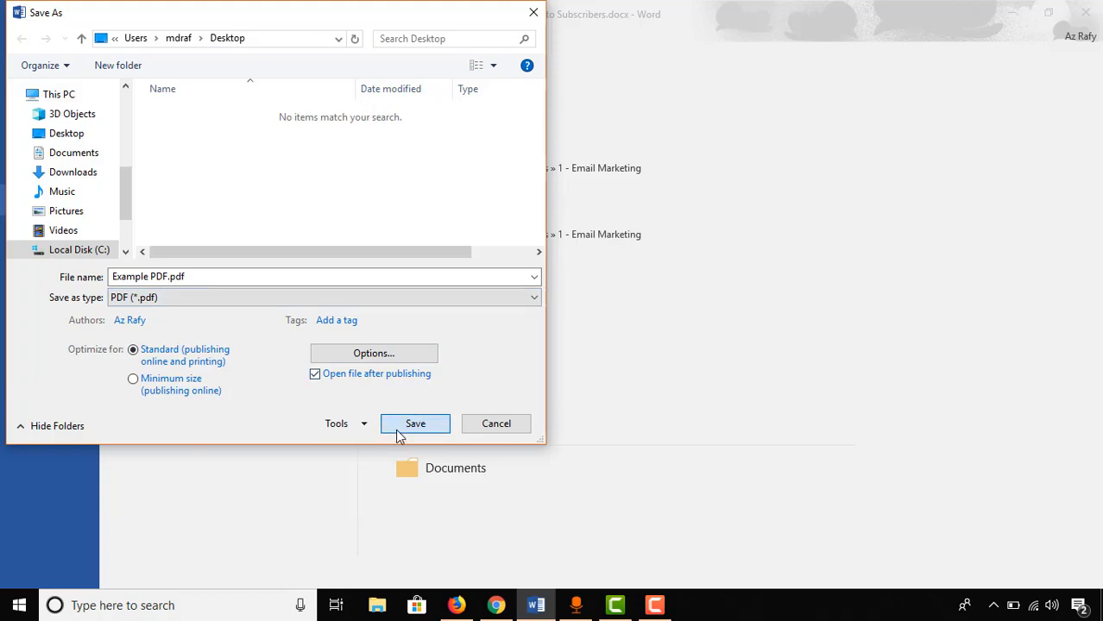
pyautogui.click(414, 424)
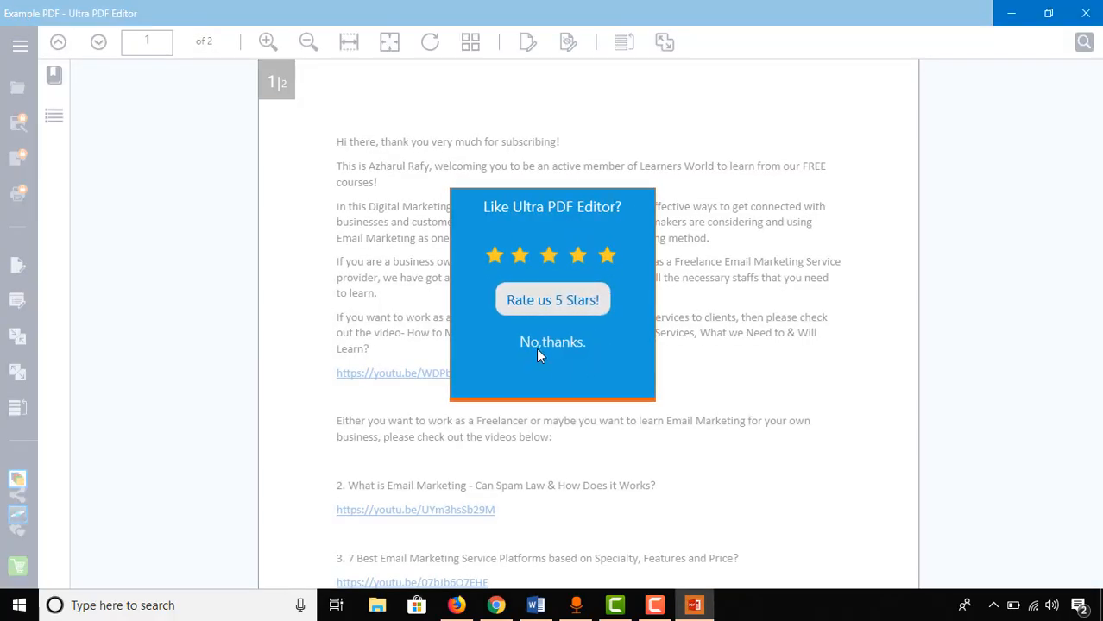
# Dismiss the rating prompt, scroll the PDF, and select Example PDF.pdf on the Desktop
pyautogui.click(553, 342)
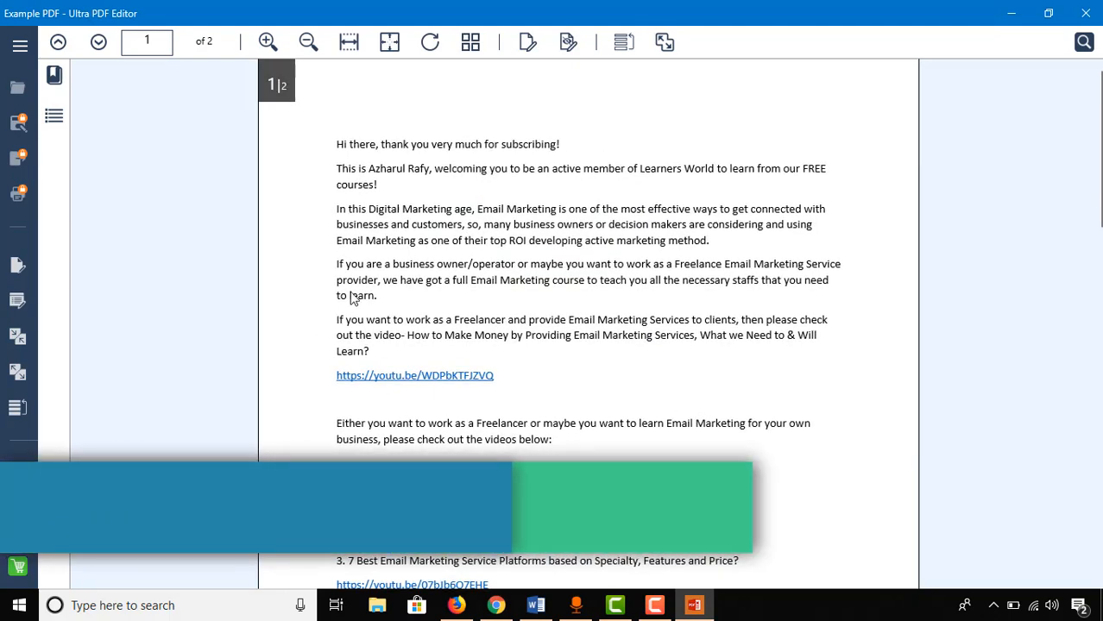
pyautogui.scroll(-3)
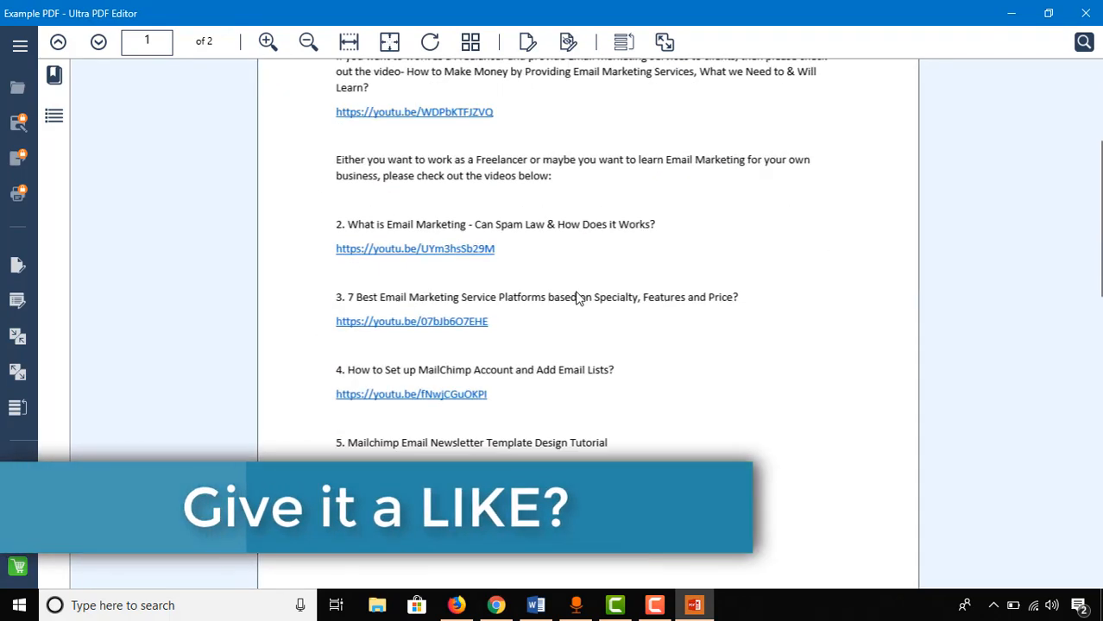
pyautogui.scroll(-3)
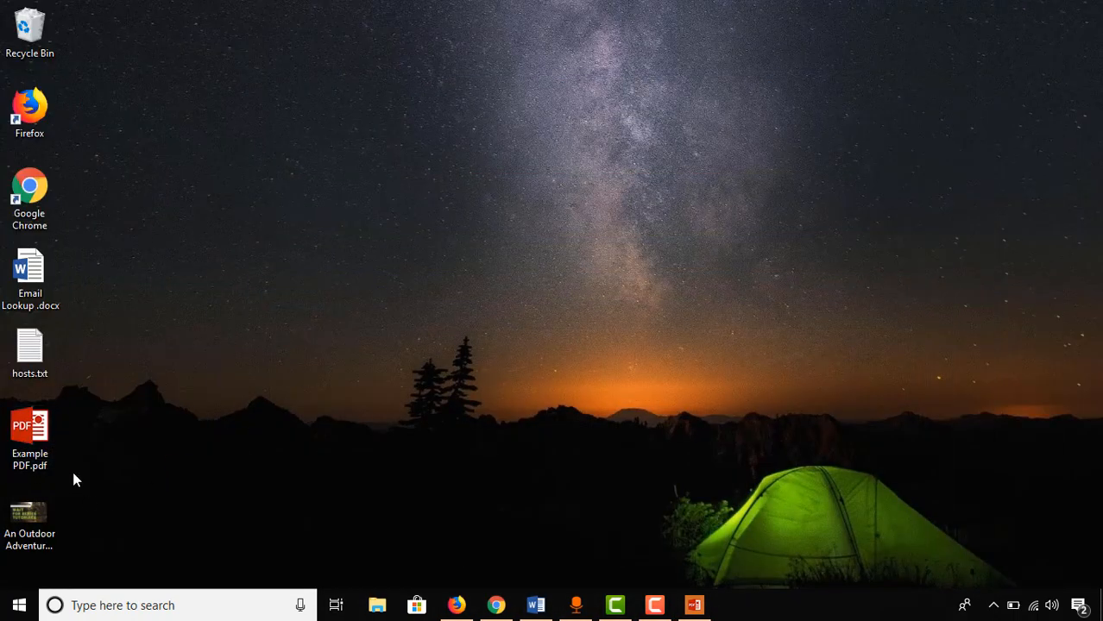
pyautogui.click(29, 427)
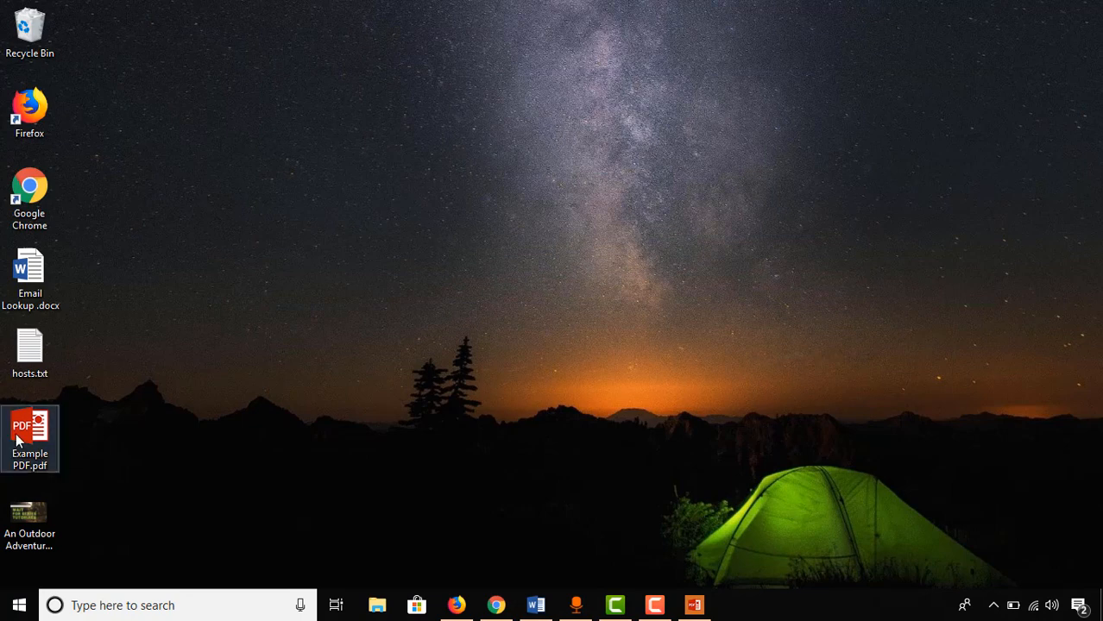